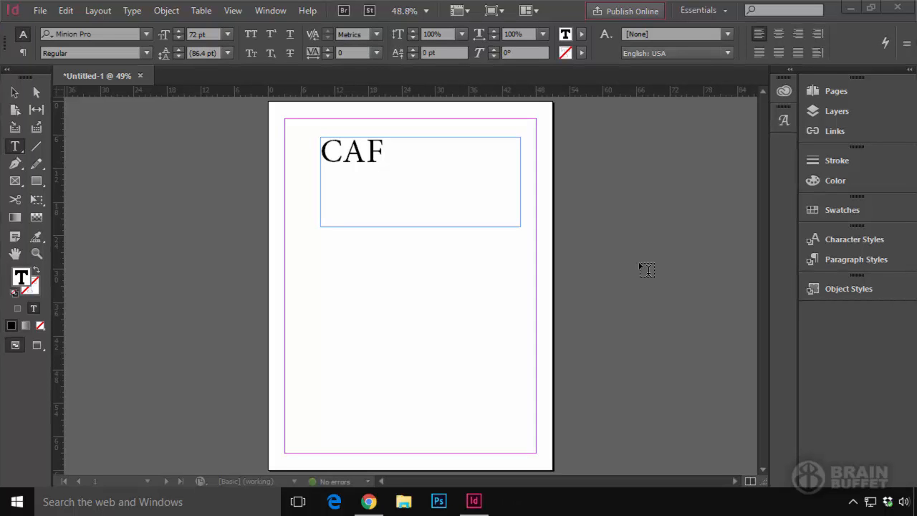
mouse_move(538, 236)
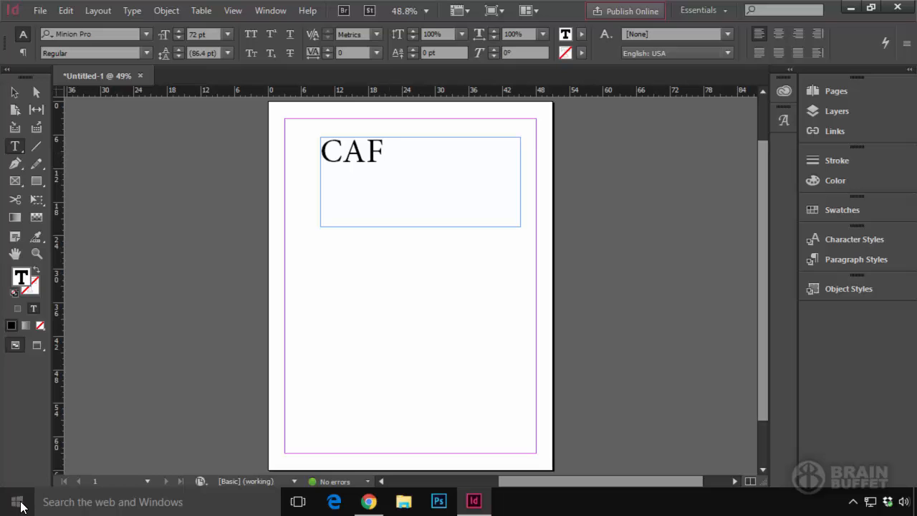
Step: Open Windows Settings from the Start menu at the Time & Language section
left_click(385, 150)
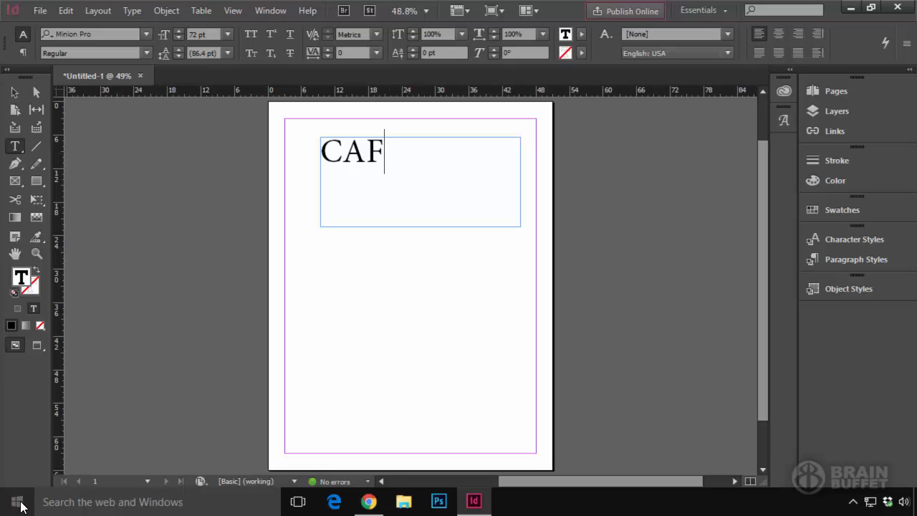
left_click(17, 502)
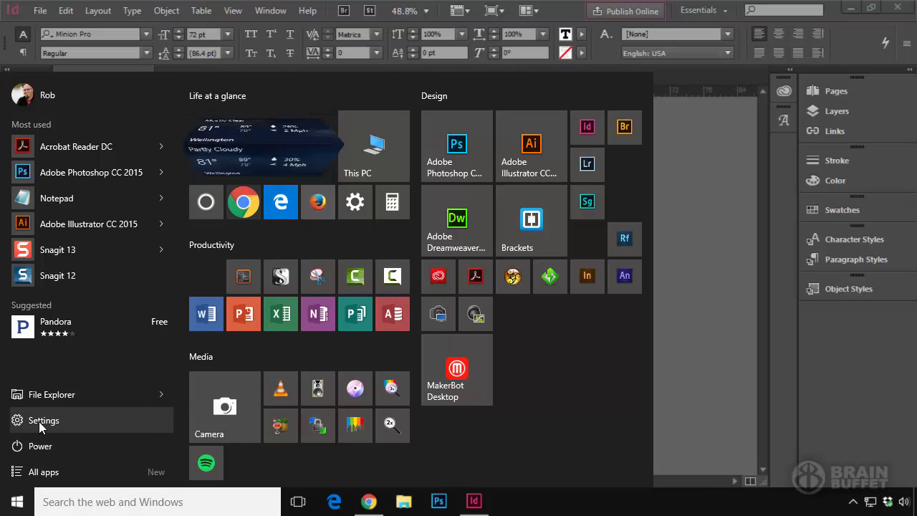
left_click(43, 420)
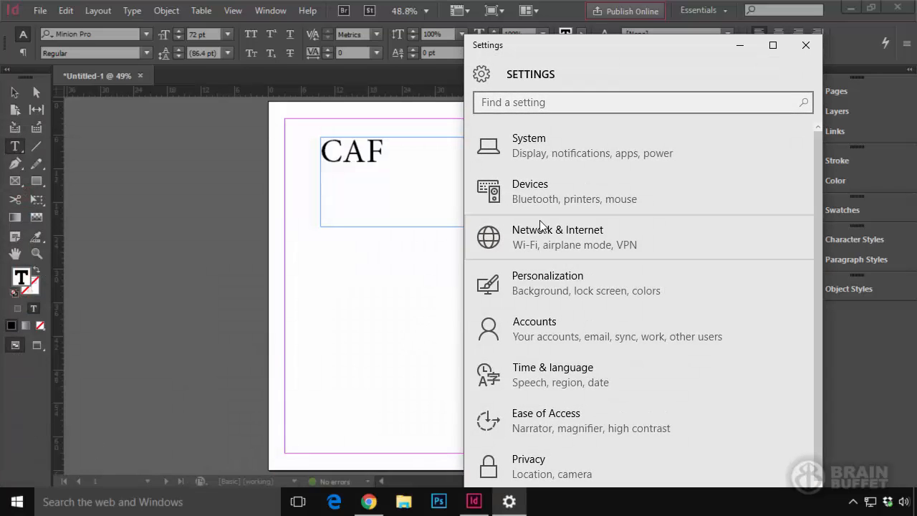
mouse_move(573, 374)
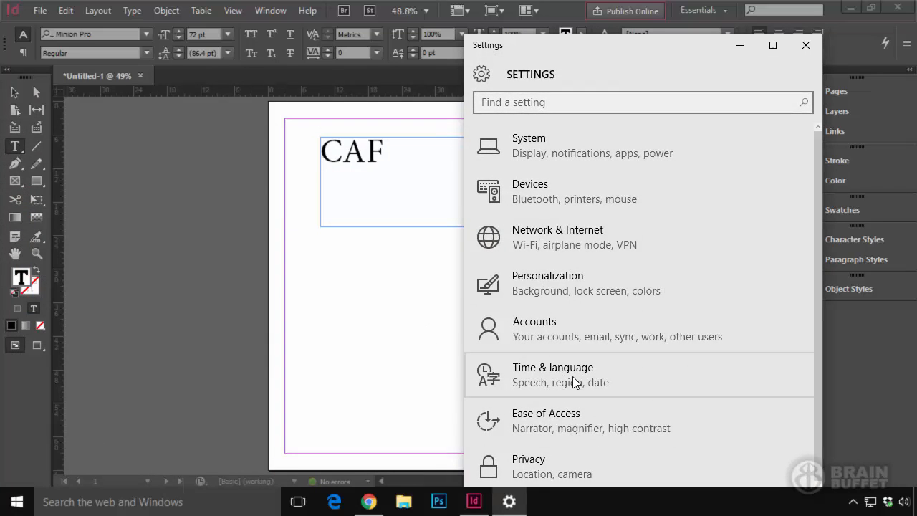
left_click(552, 374)
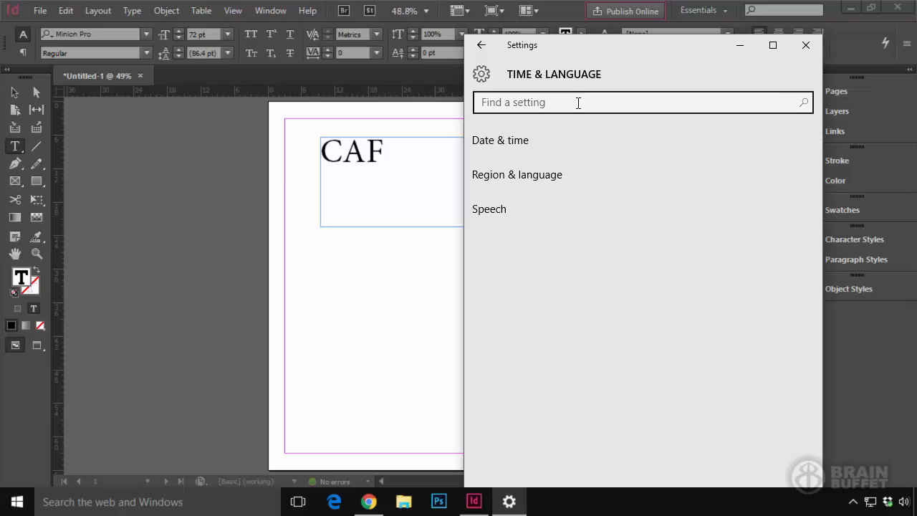
mouse_move(573, 175)
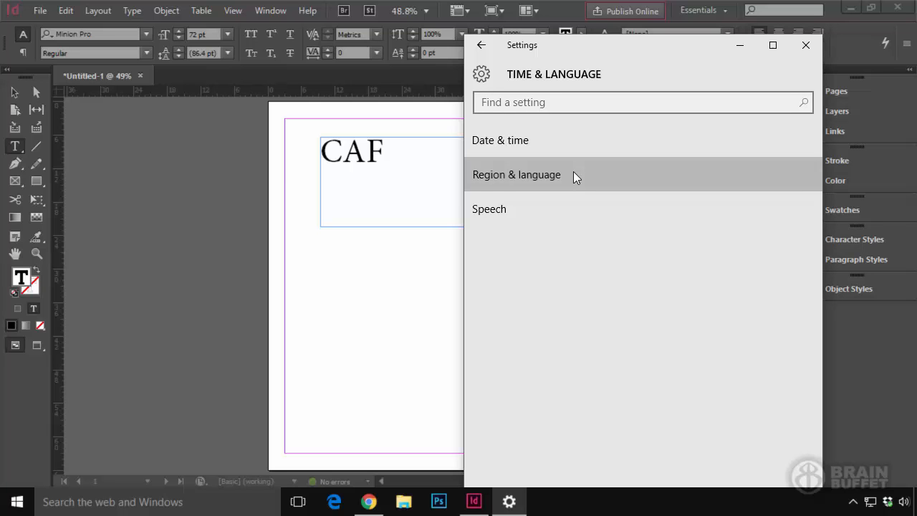
Step: Add the United States-International keyboard under English (United States) language options
left_click(517, 174)
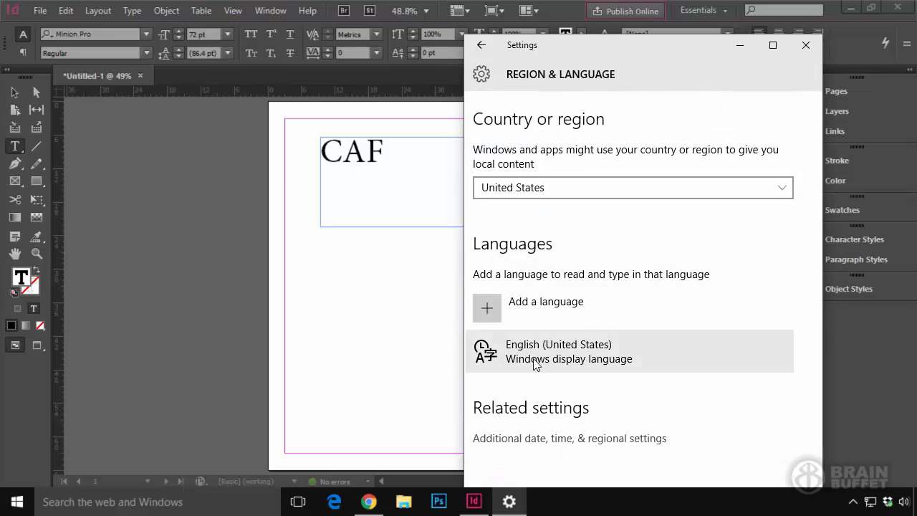
mouse_move(604, 361)
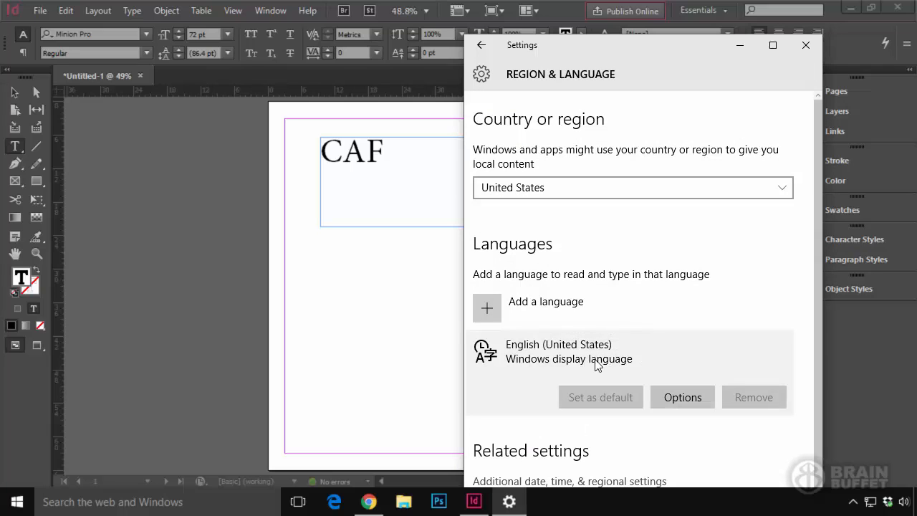
mouse_move(599, 358)
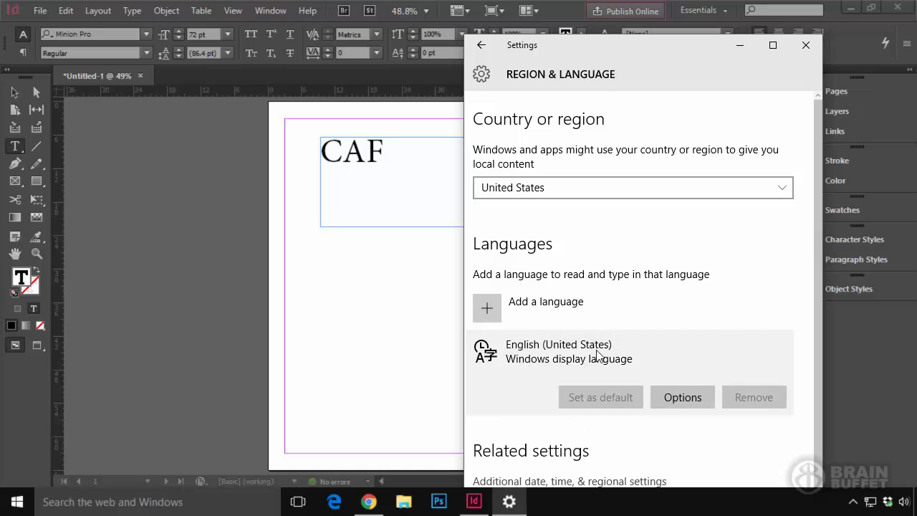
left_click(683, 397)
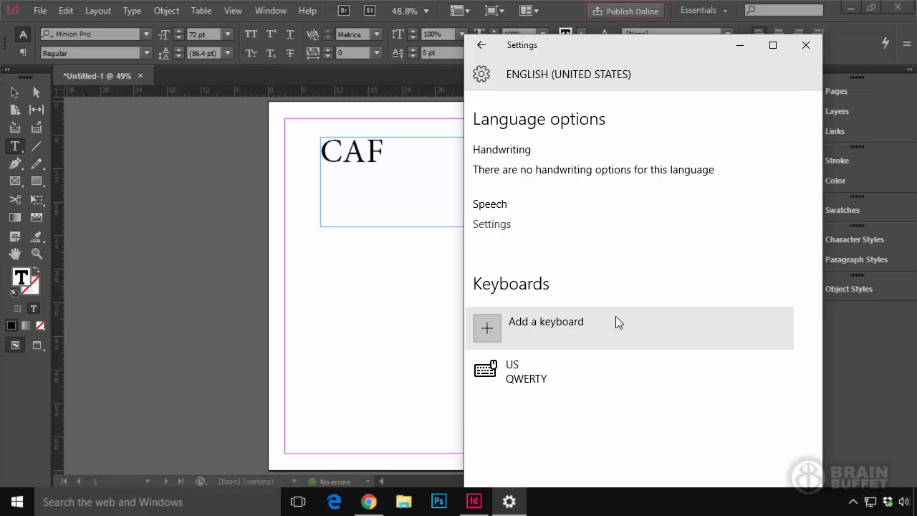
left_click(545, 321)
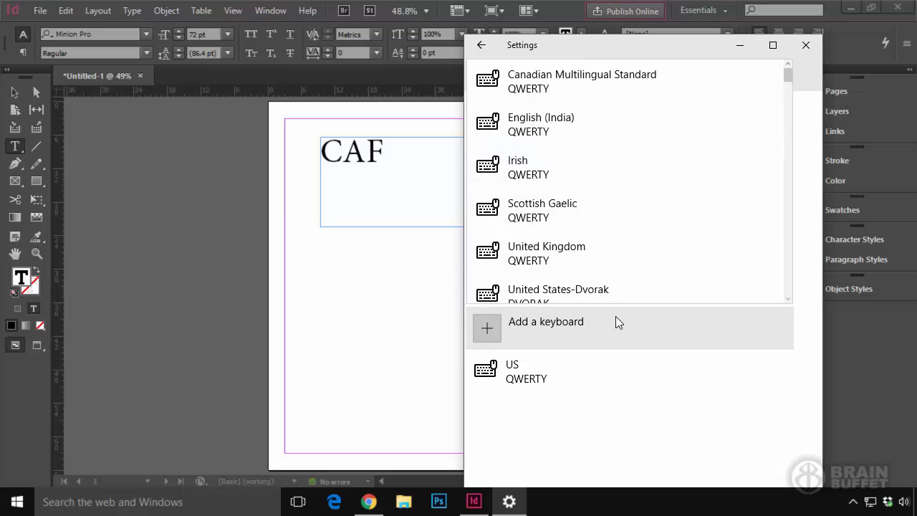
scroll("down", 3)
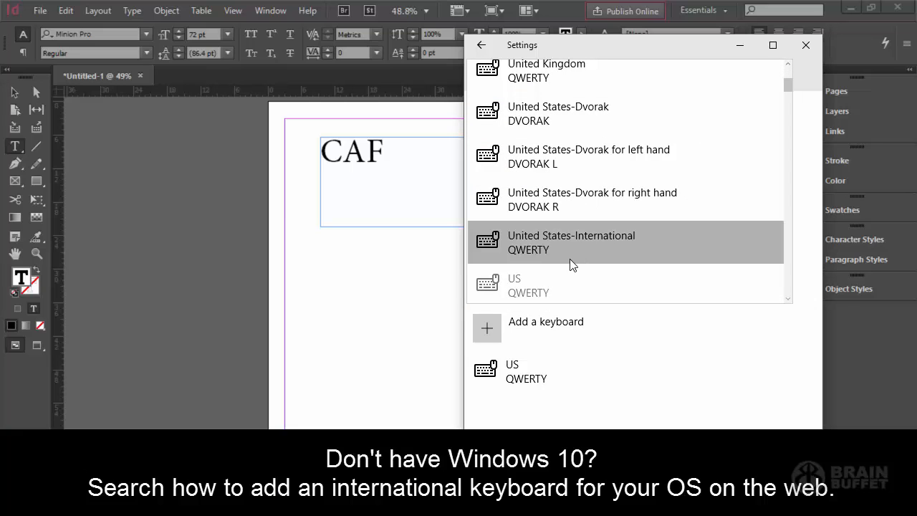
left_click(482, 44)
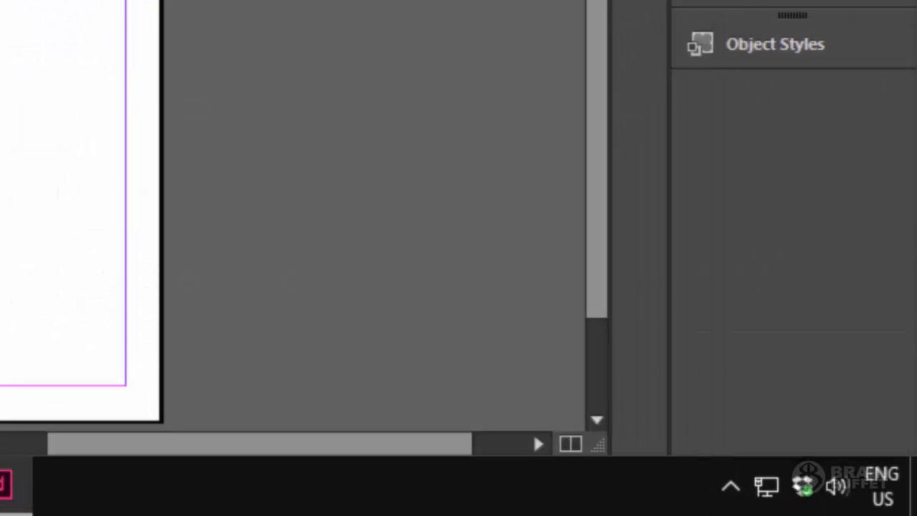
Step: Switch the taskbar input indicator from ENG US to ENG INTL United States-International
left_click(882, 486)
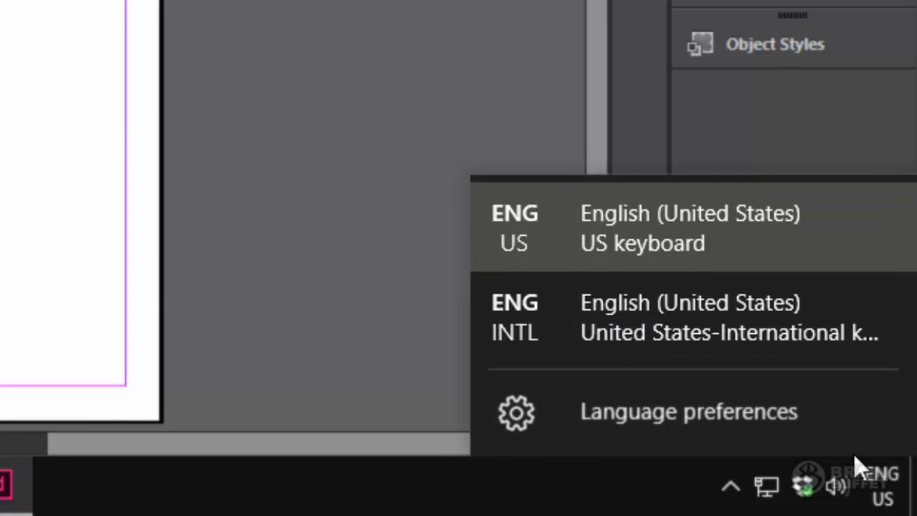
left_click(690, 317)
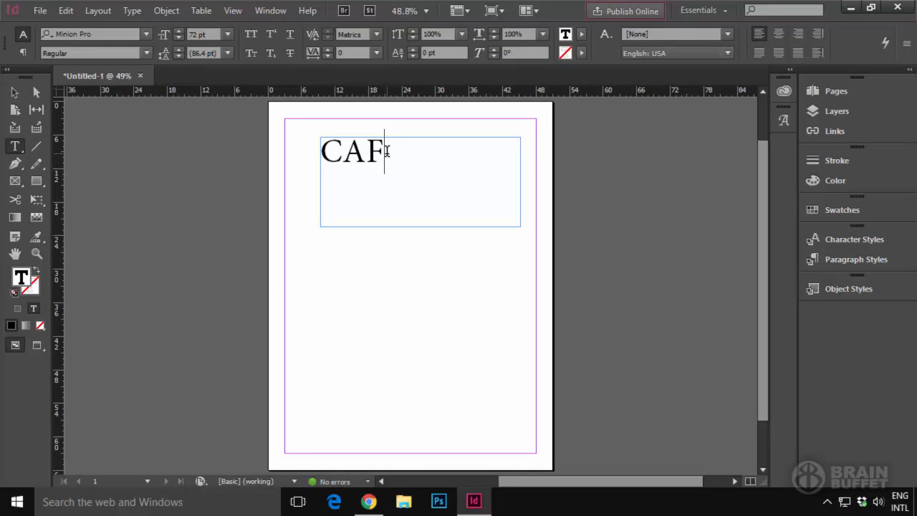
Step: Type a capital É after CAF, replacing a mistyped lowercase é
left_click(65, 10)
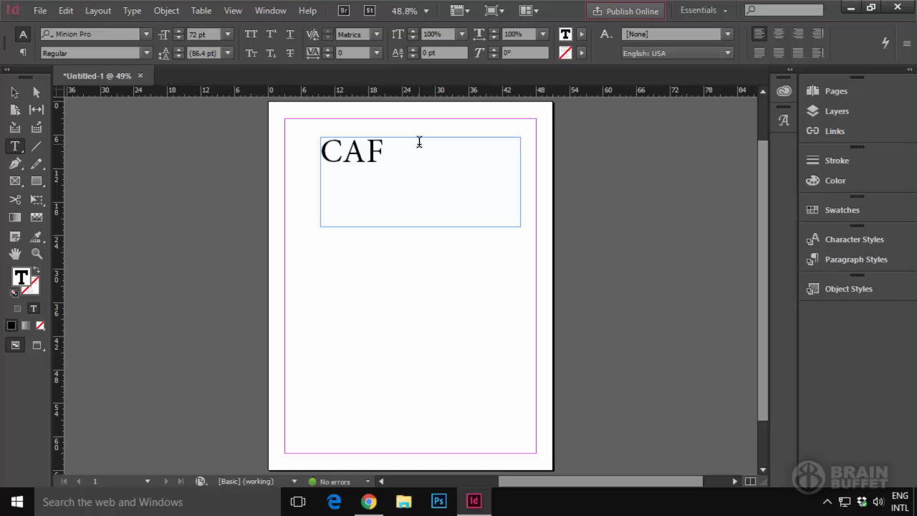
type("é")
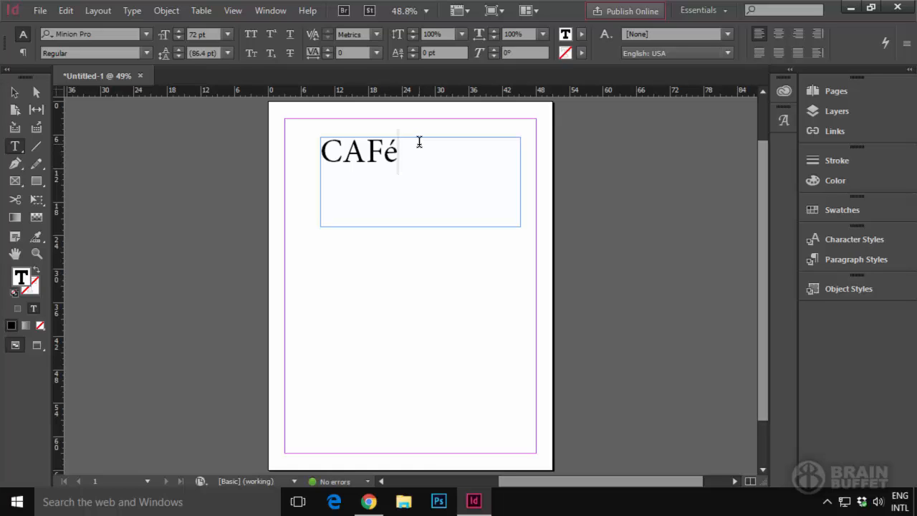
key("Backspace")
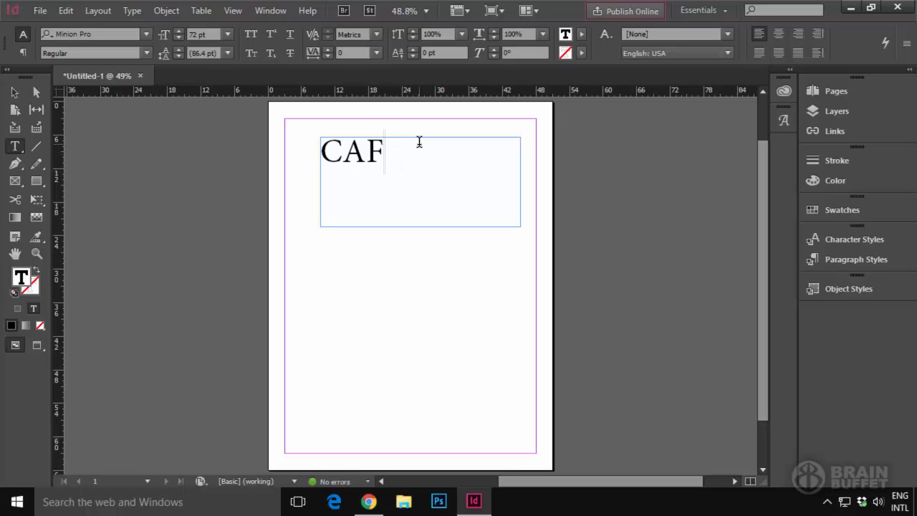
type("É")
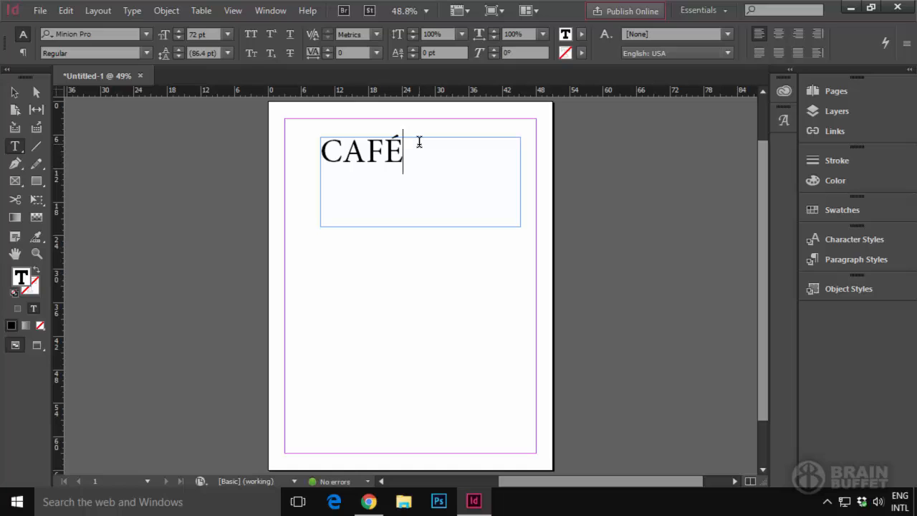
mouse_move(808, 280)
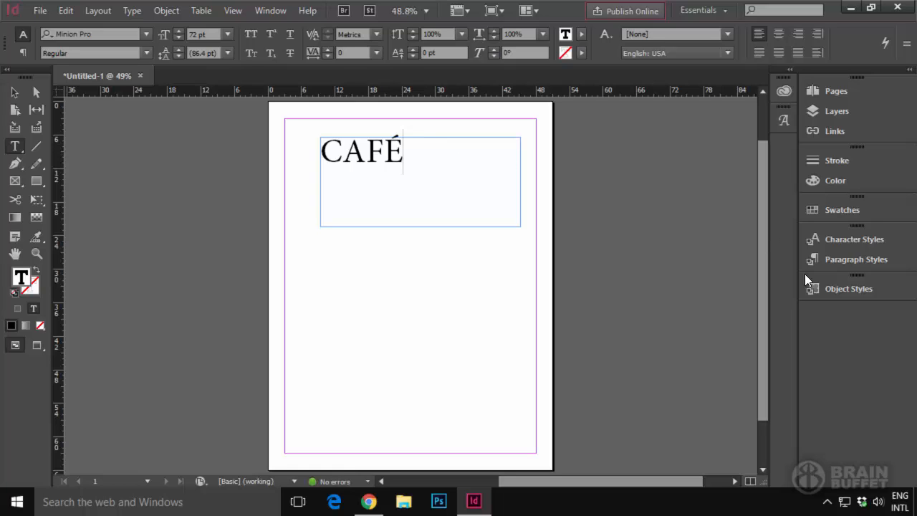
left_click(900, 501)
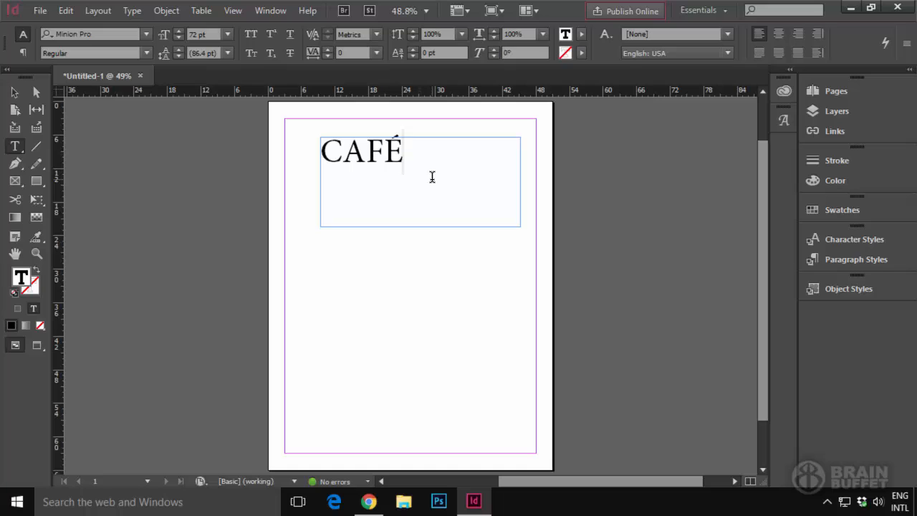
left_click(403, 150)
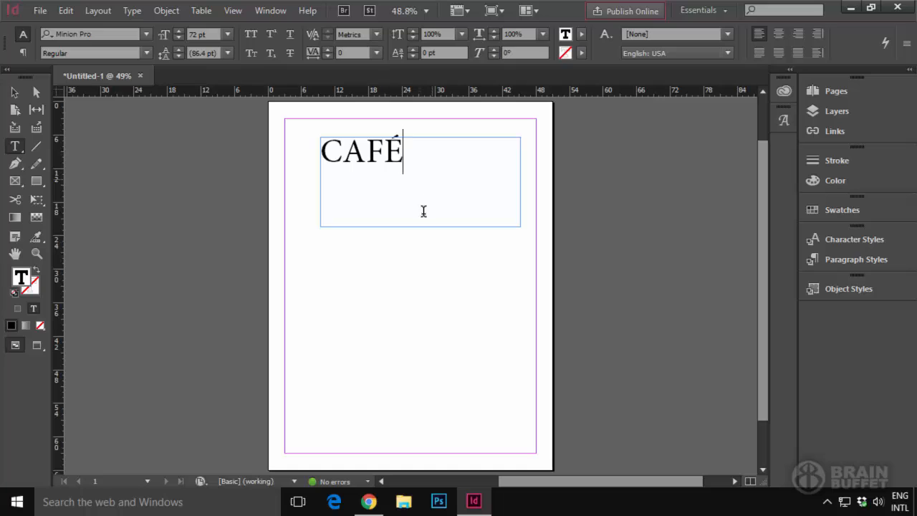
mouse_move(418, 157)
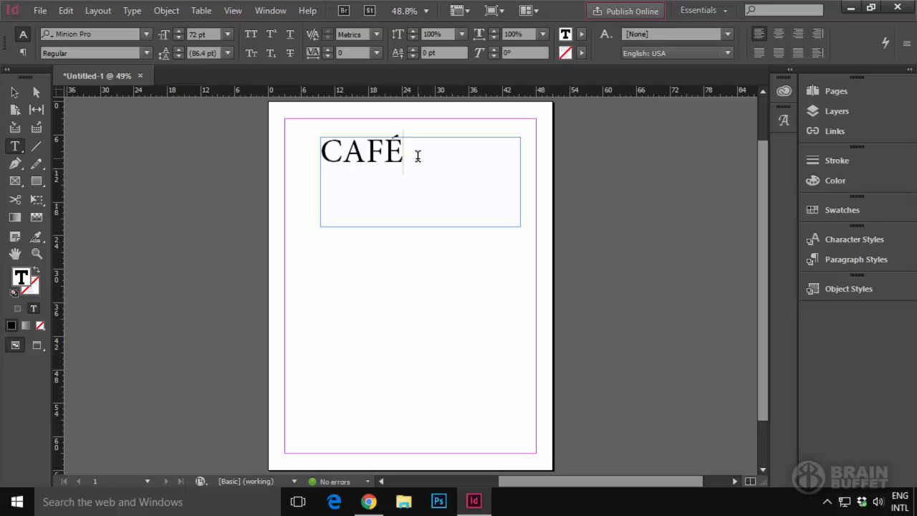
mouse_move(398, 211)
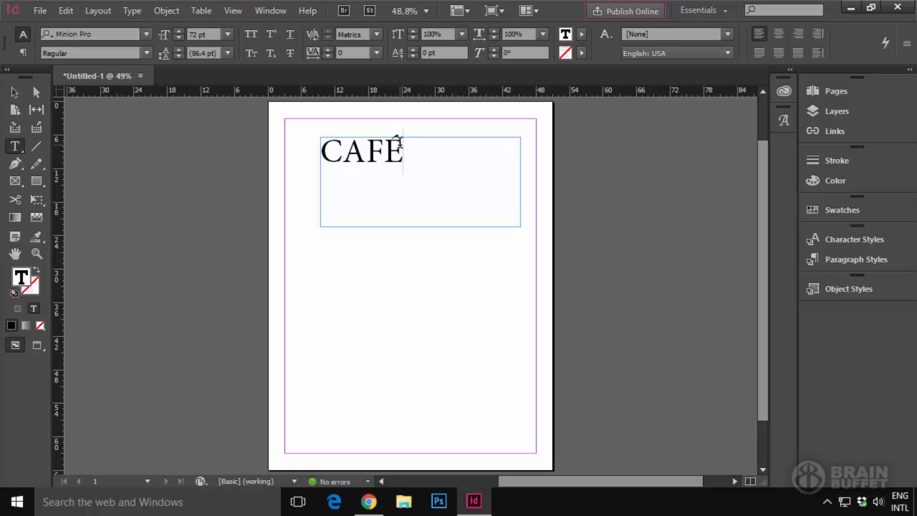
Step: Insert the acute-accented E from the Glyphs panel after CAF, giving CAFé
double_click(394, 150)
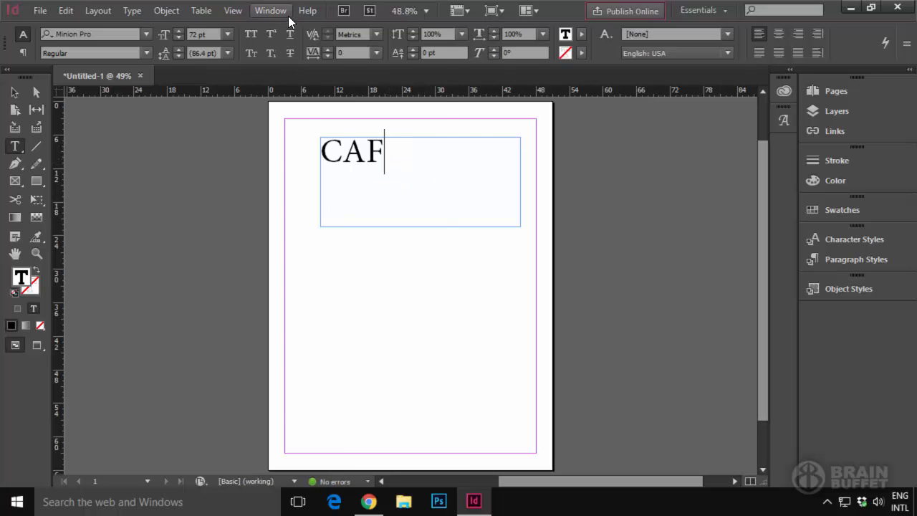
left_click(271, 10)
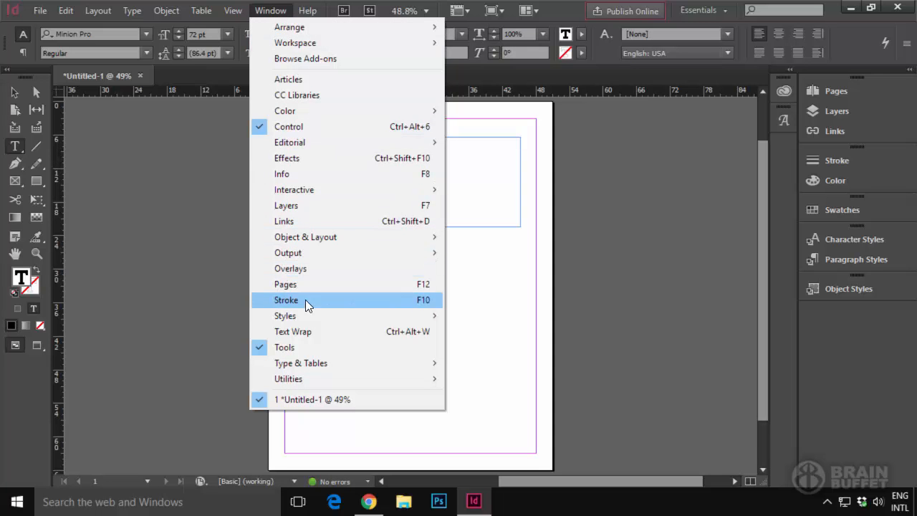
mouse_move(301, 363)
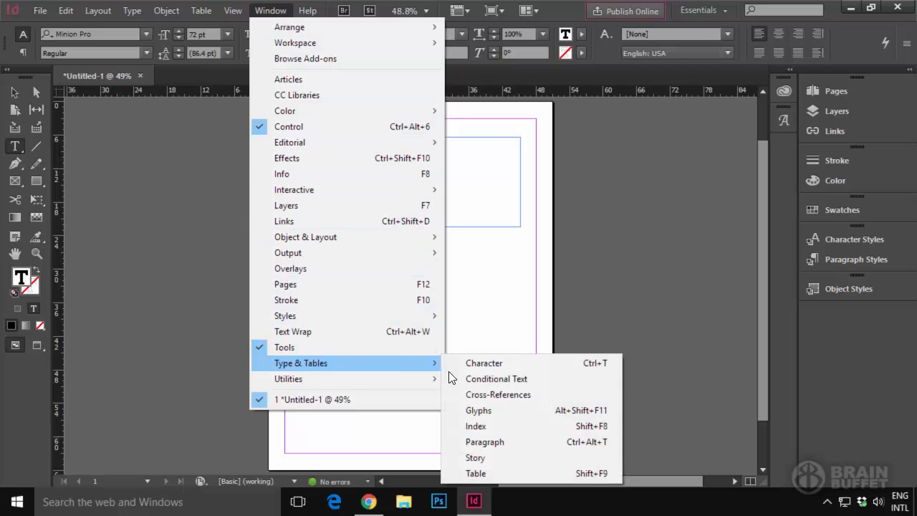
left_click(478, 410)
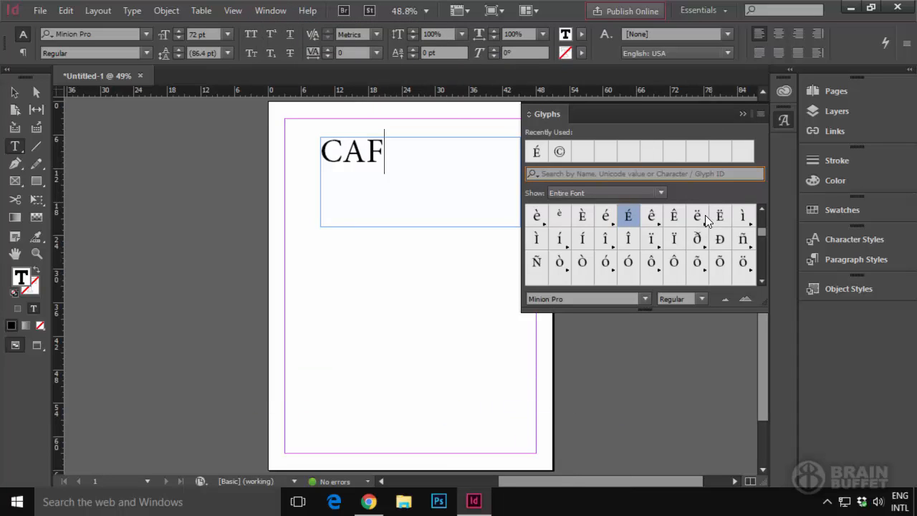
scroll("down", 3)
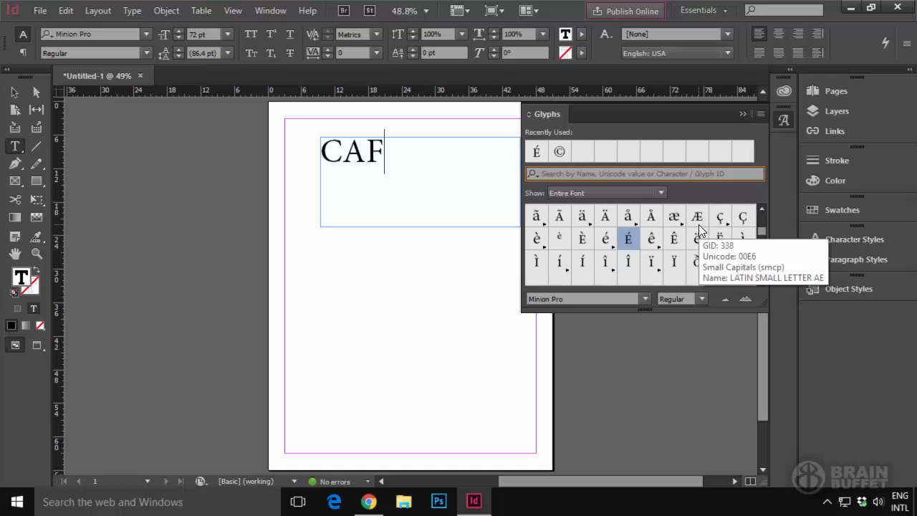
mouse_move(628, 238)
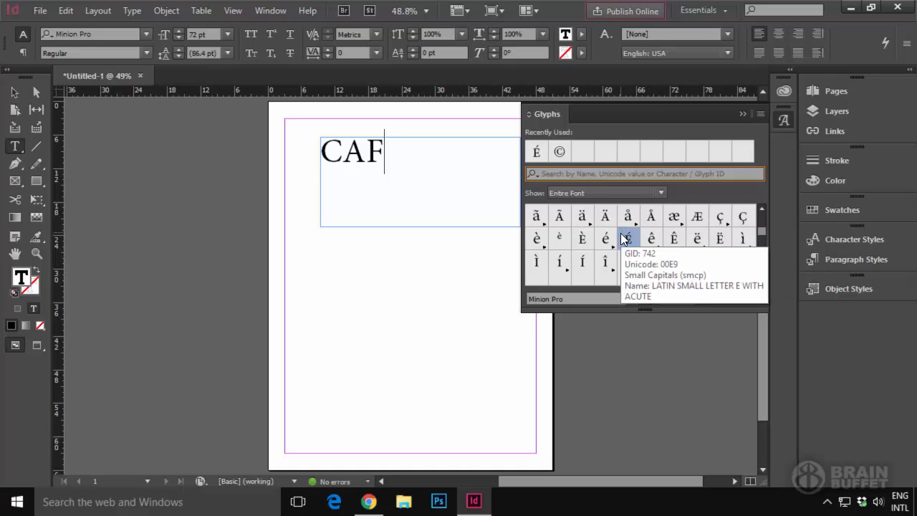
mouse_move(628, 238)
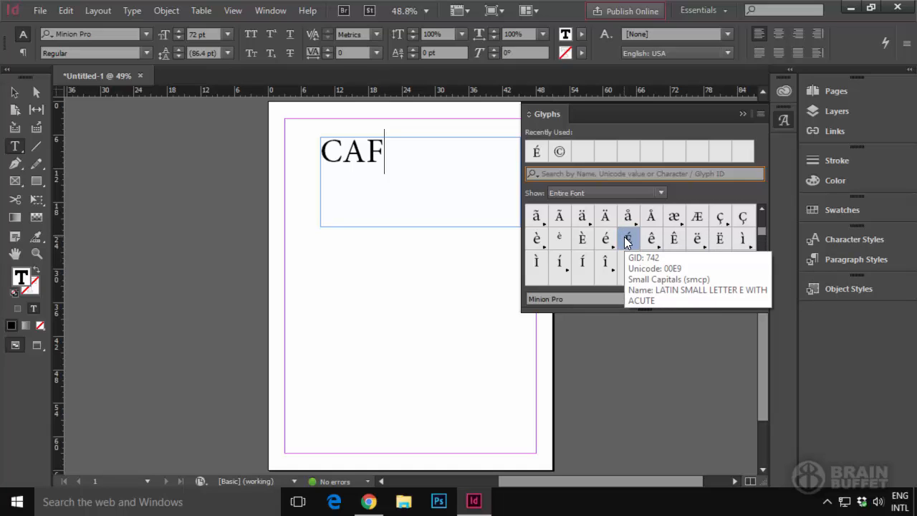
double_click(628, 238)
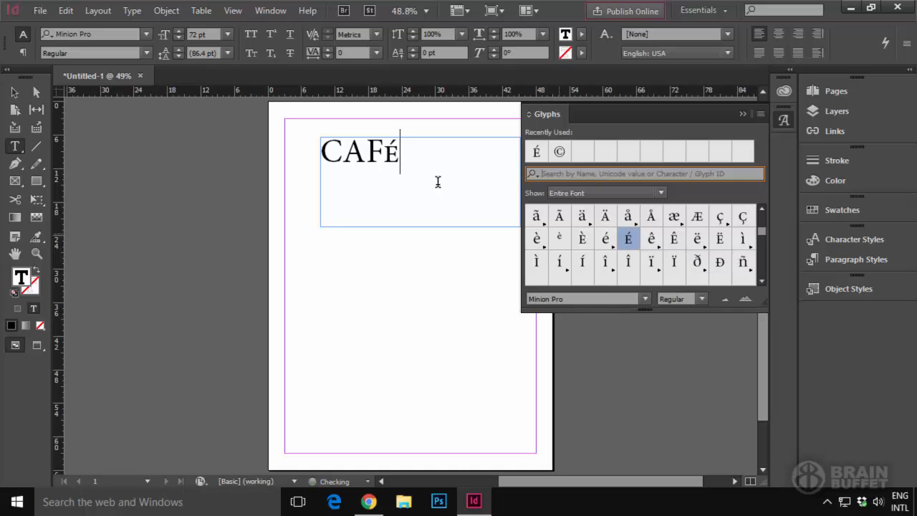